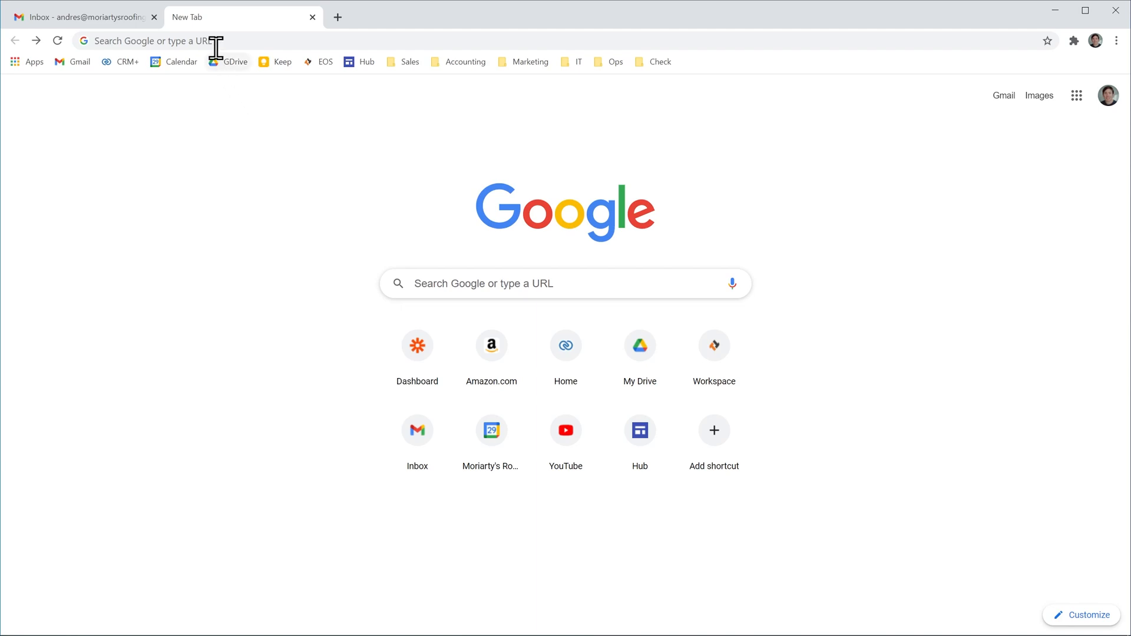
# Step: Run a Google search for "chrome extensions" from a new tab's address bar
pyautogui.write('chrome extensions')
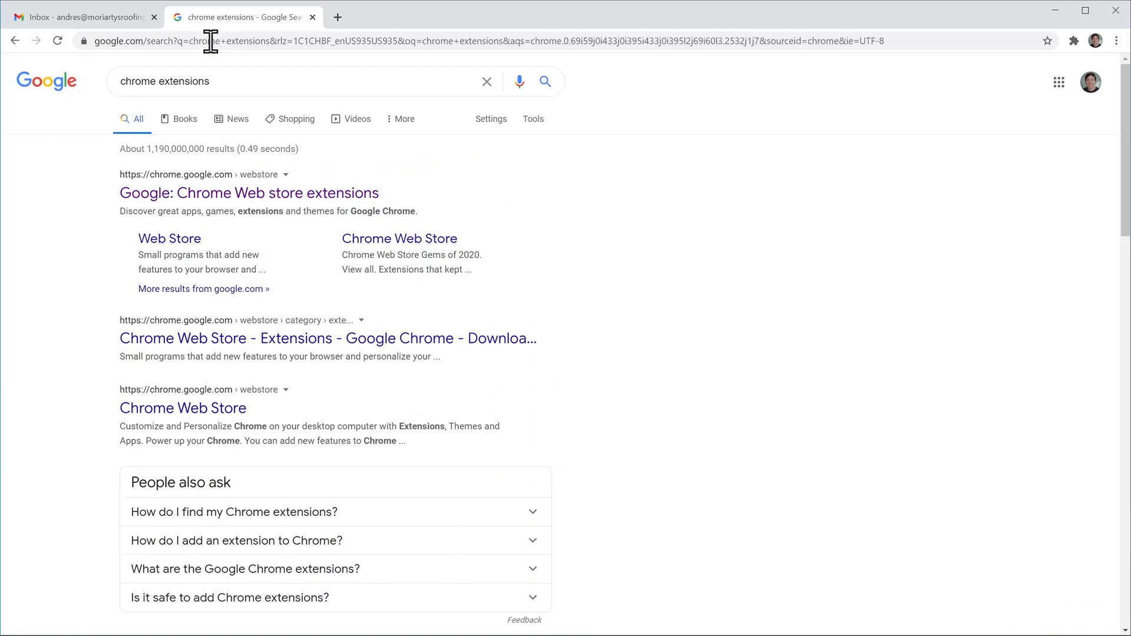
pyautogui.moveTo(190, 203)
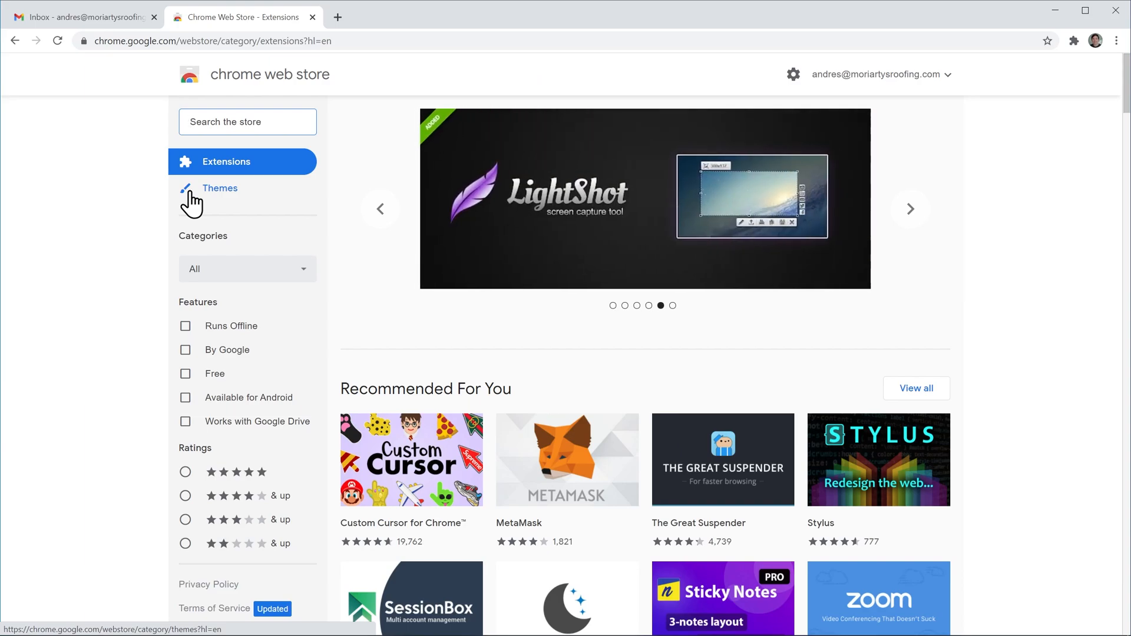
pyautogui.moveTo(152, 134)
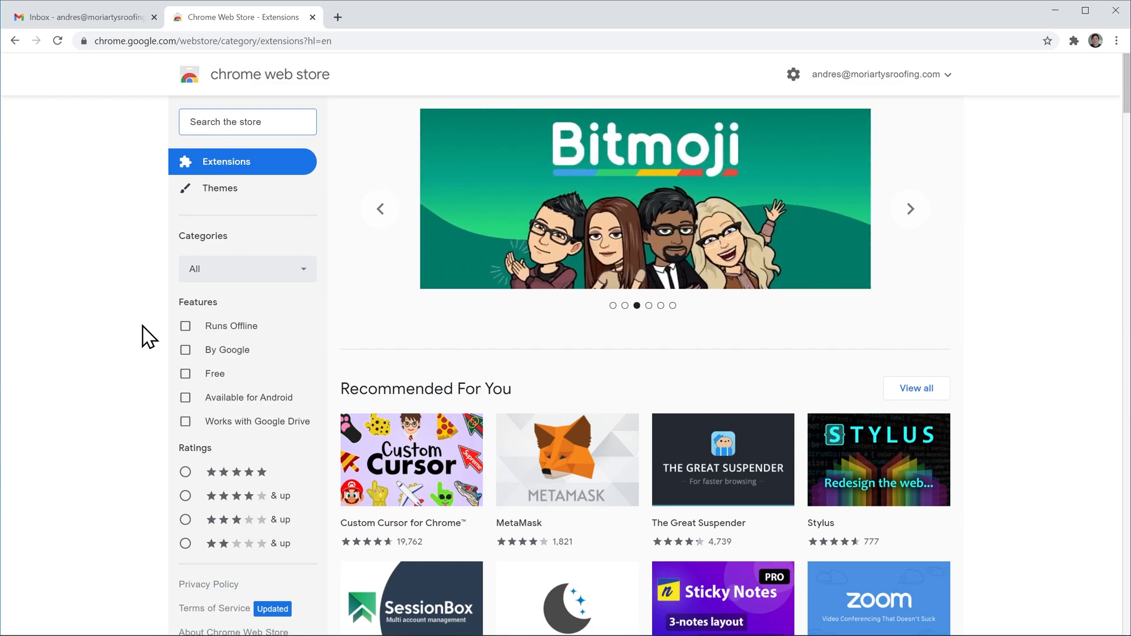
pyautogui.moveTo(187, 332)
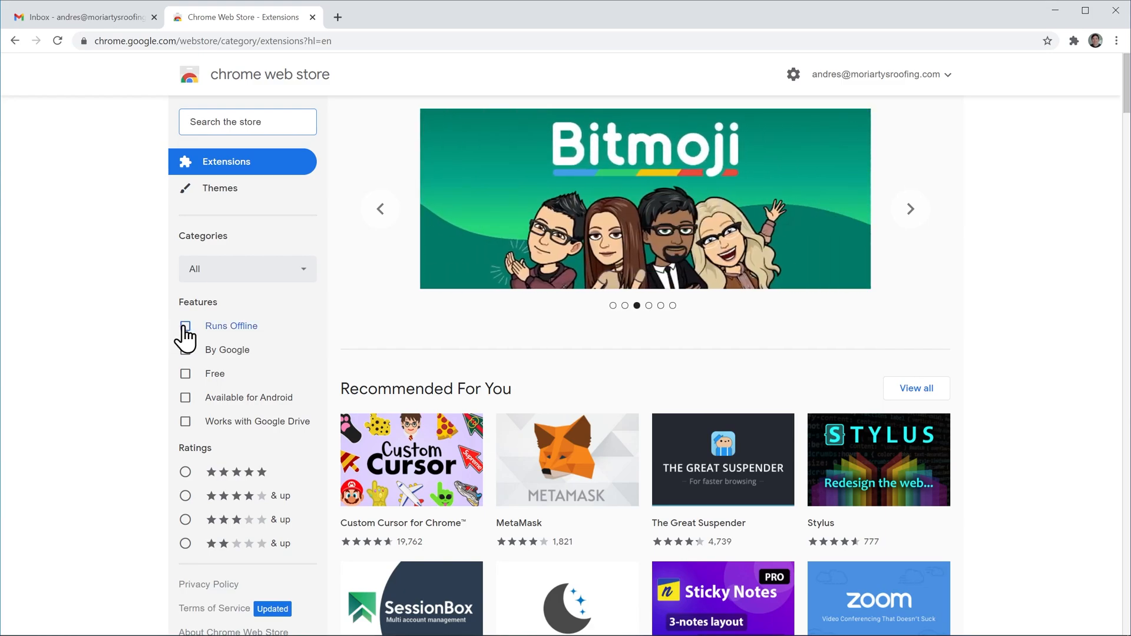
# Step: Filter the Chrome Web Store extensions list with the Runs Offline feature checkbox
pyautogui.click(185, 325)
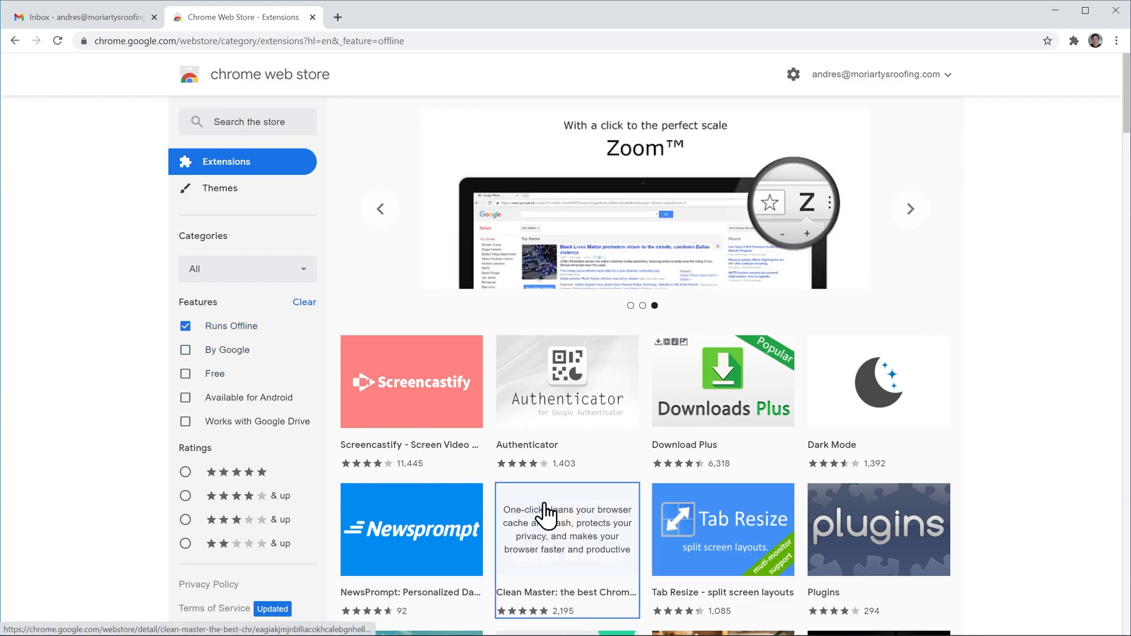
# Step: Add the Clean Master cache cleaner extension to Chrome and dismiss the added notice
pyautogui.click(546, 529)
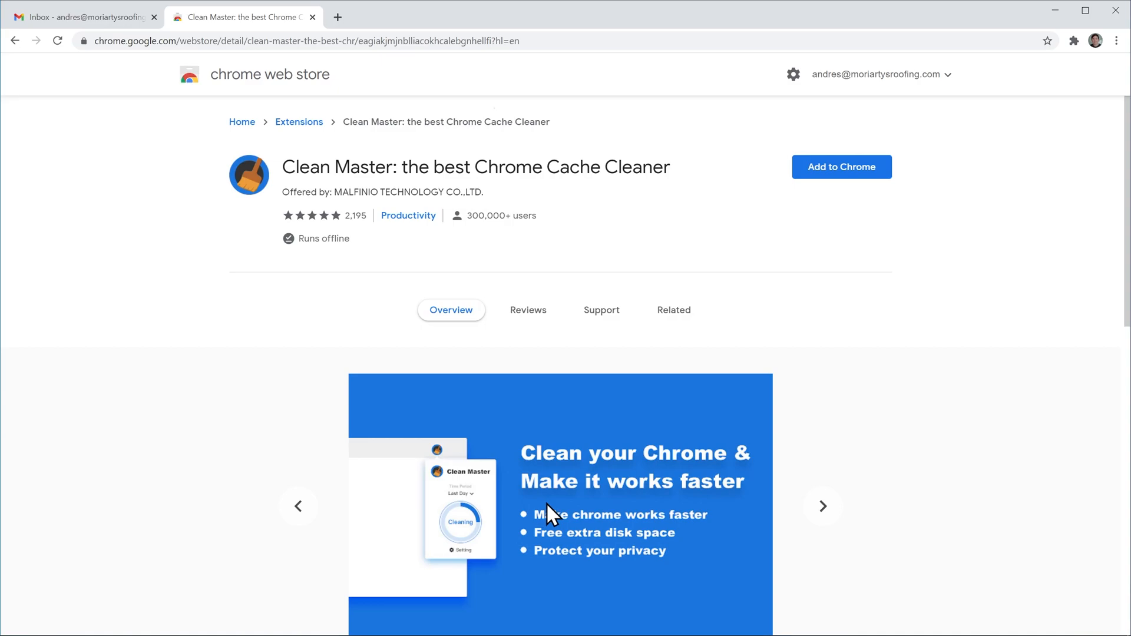
pyautogui.moveTo(856, 179)
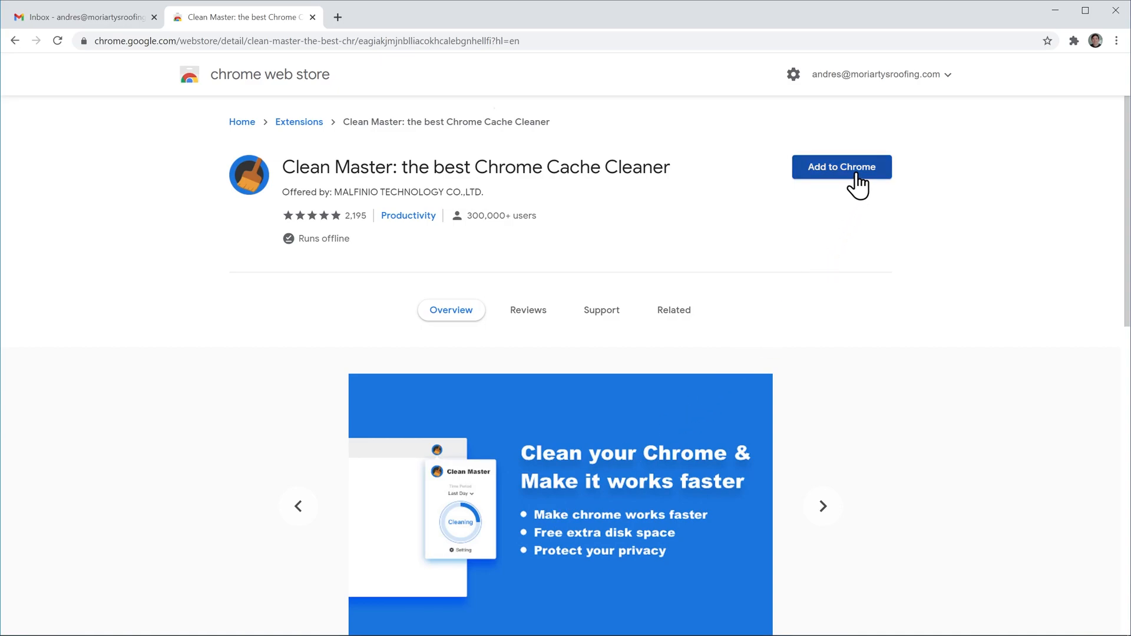
pyautogui.click(841, 167)
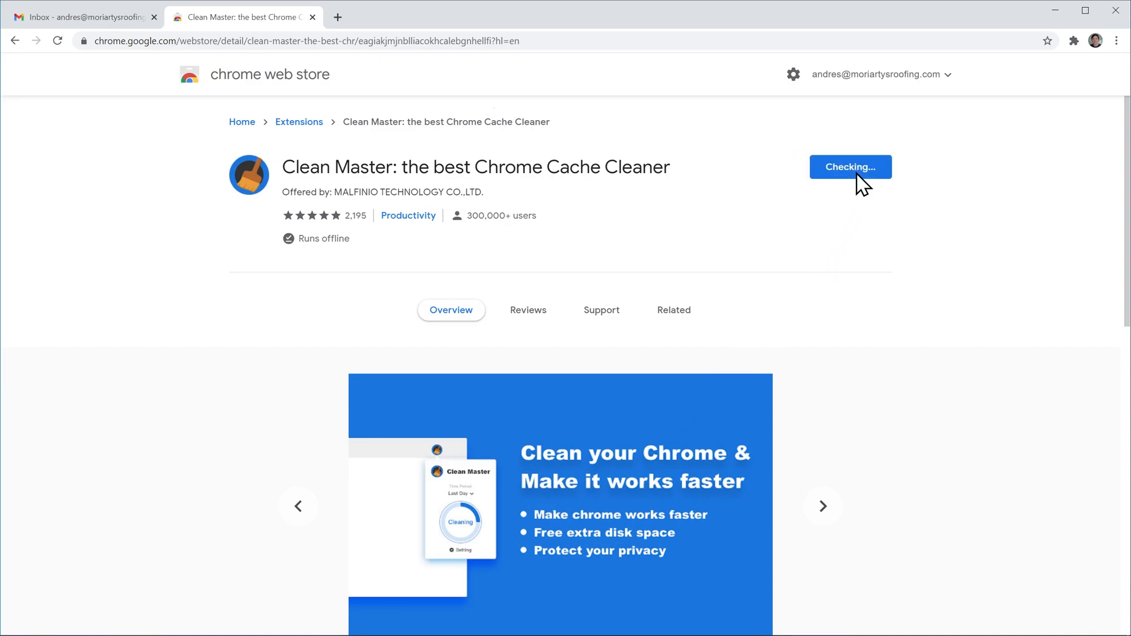
pyautogui.click(851, 167)
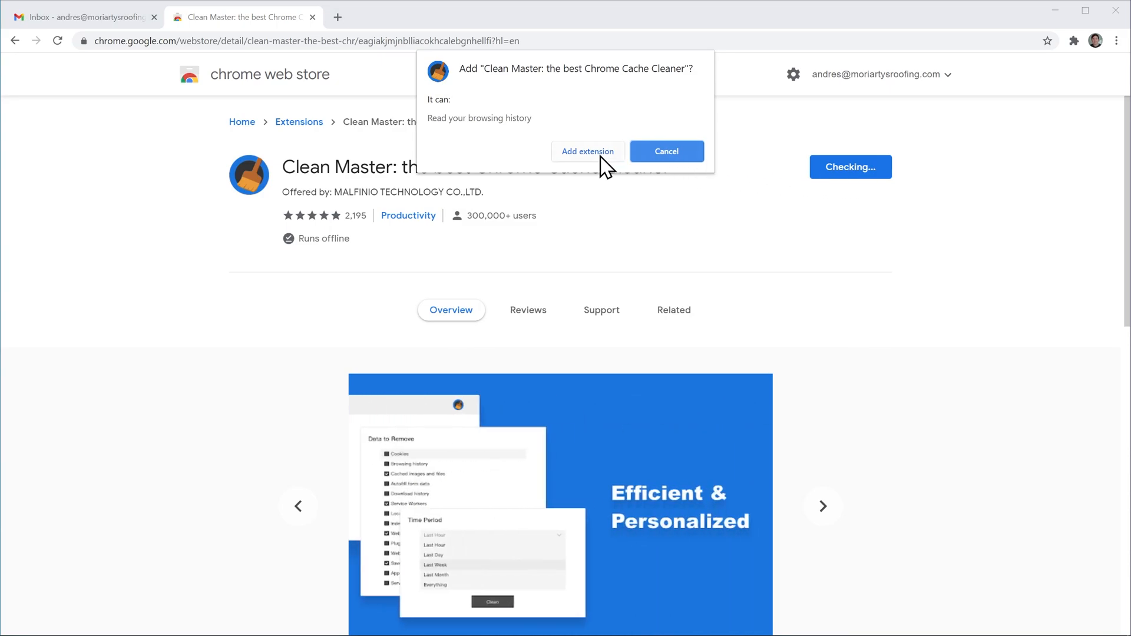
pyautogui.click(587, 151)
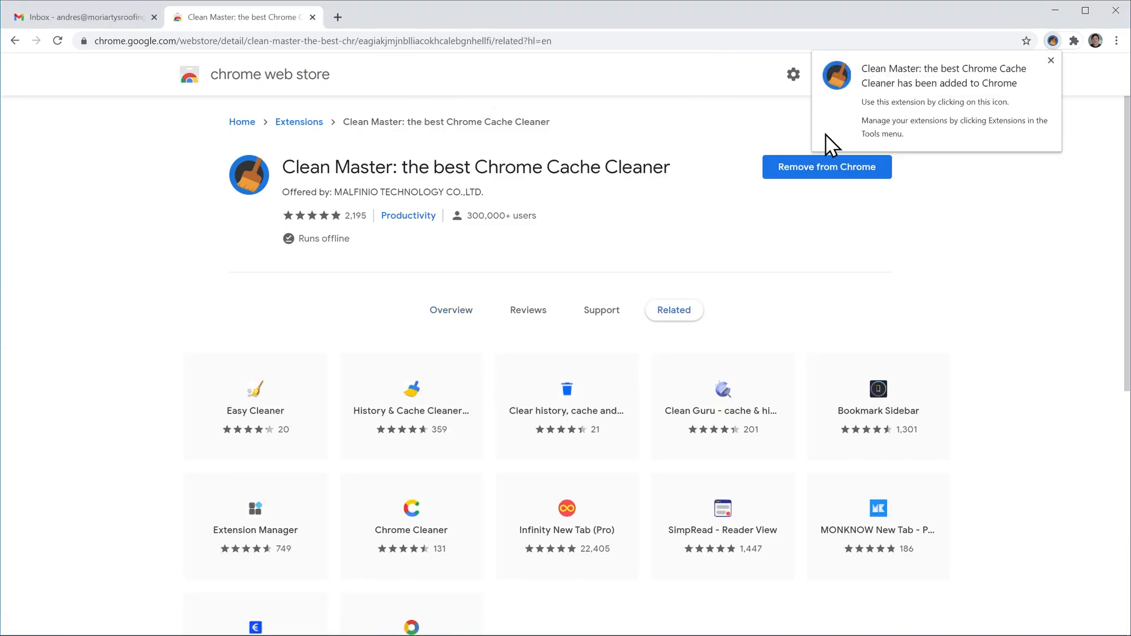
pyautogui.moveTo(855, 133)
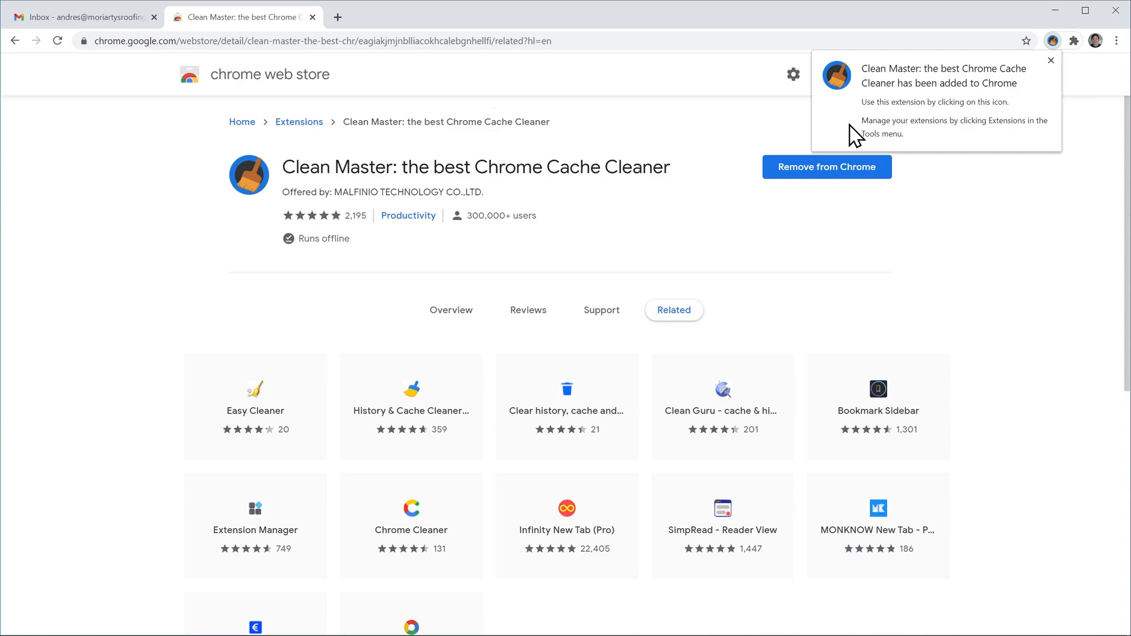
pyautogui.moveTo(974, 106)
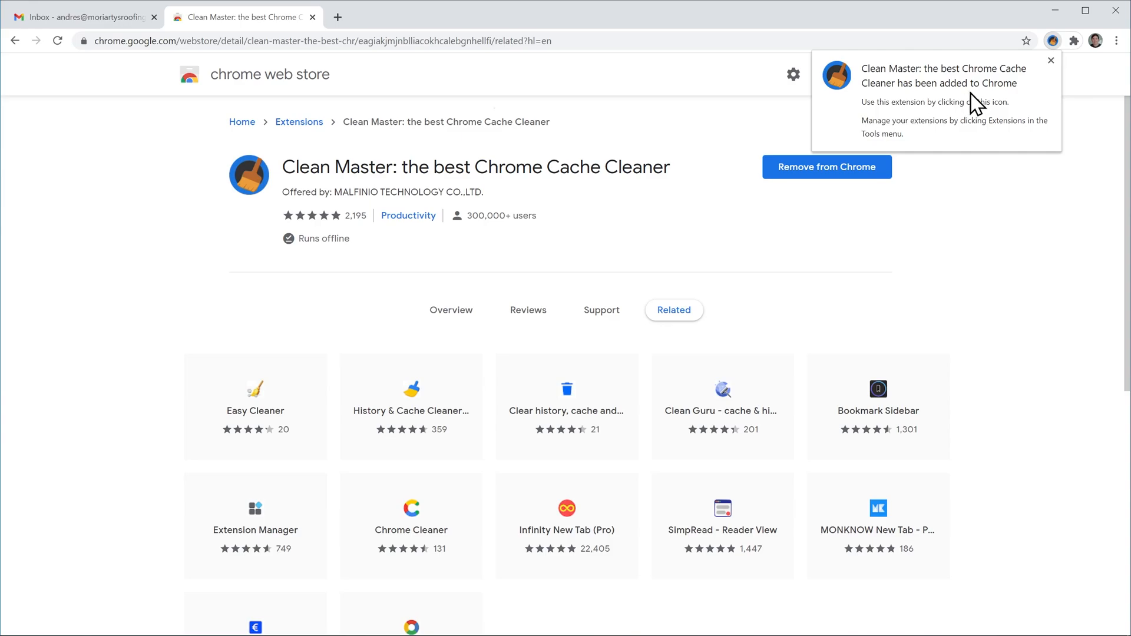
pyautogui.click(1049, 59)
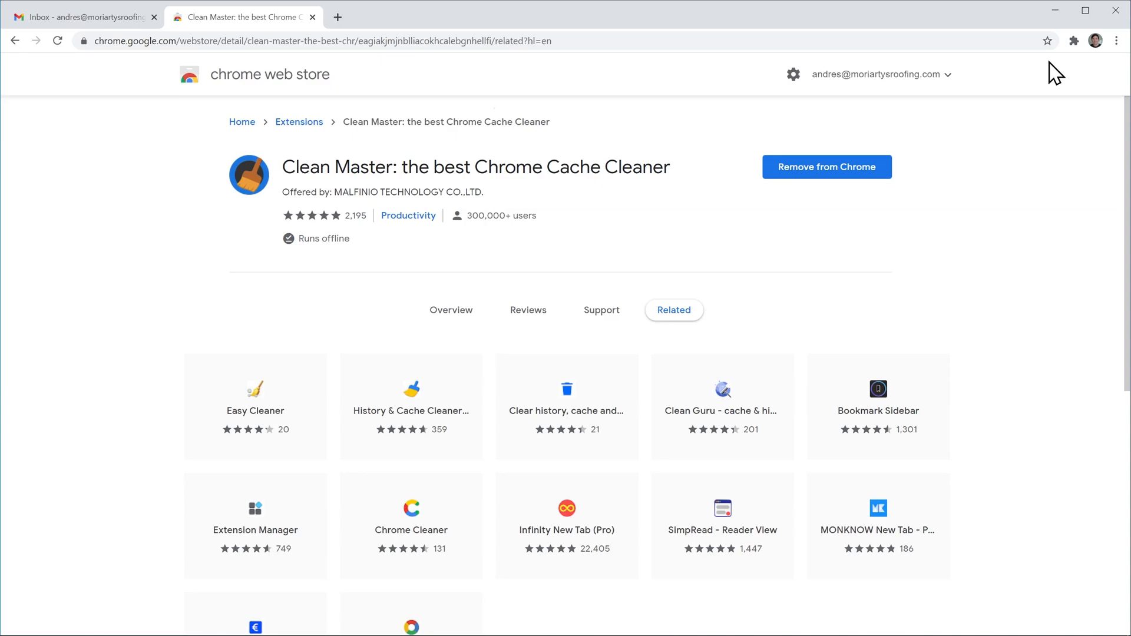
pyautogui.moveTo(1074, 59)
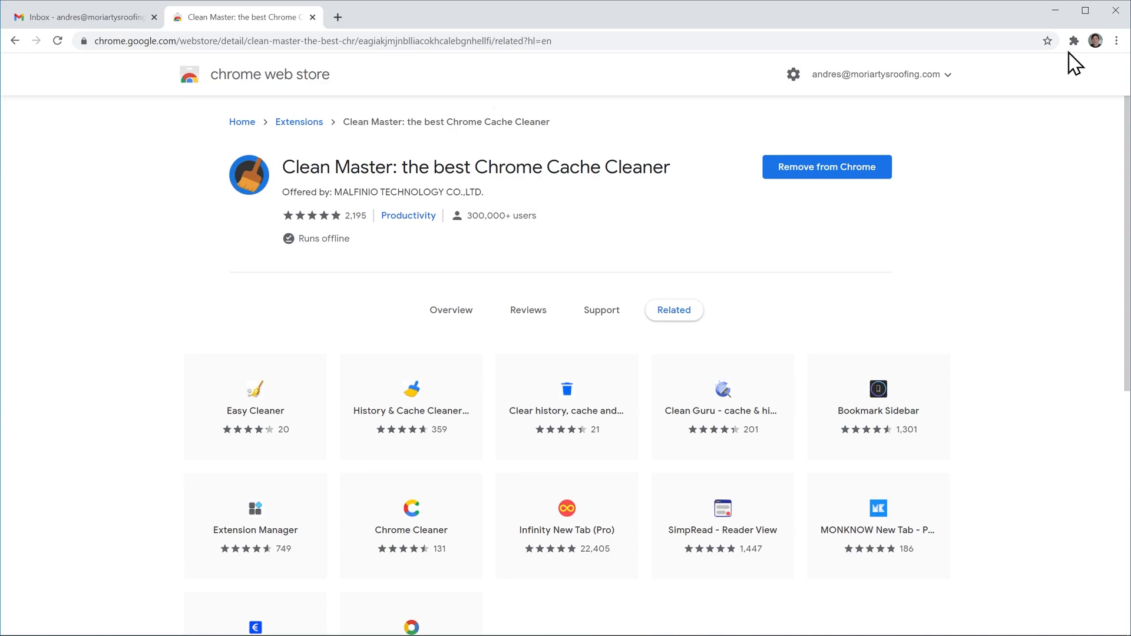
# Step: Reach the Extensions management page via the ⋮ menu's More tools > Extensions
pyautogui.click(1073, 40)
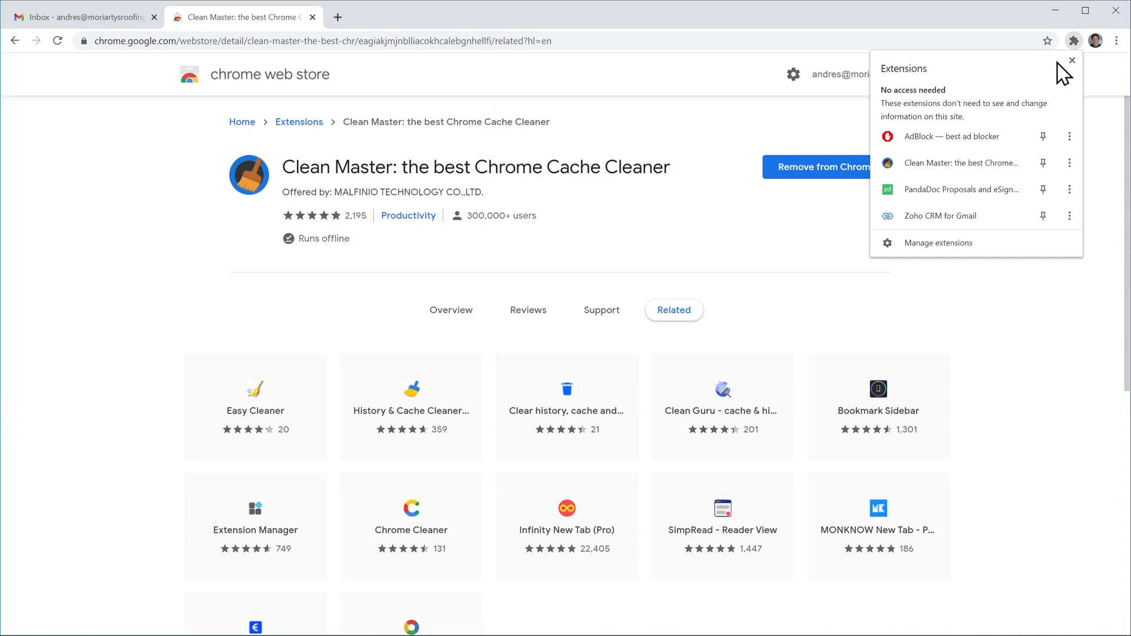
pyautogui.moveTo(954, 249)
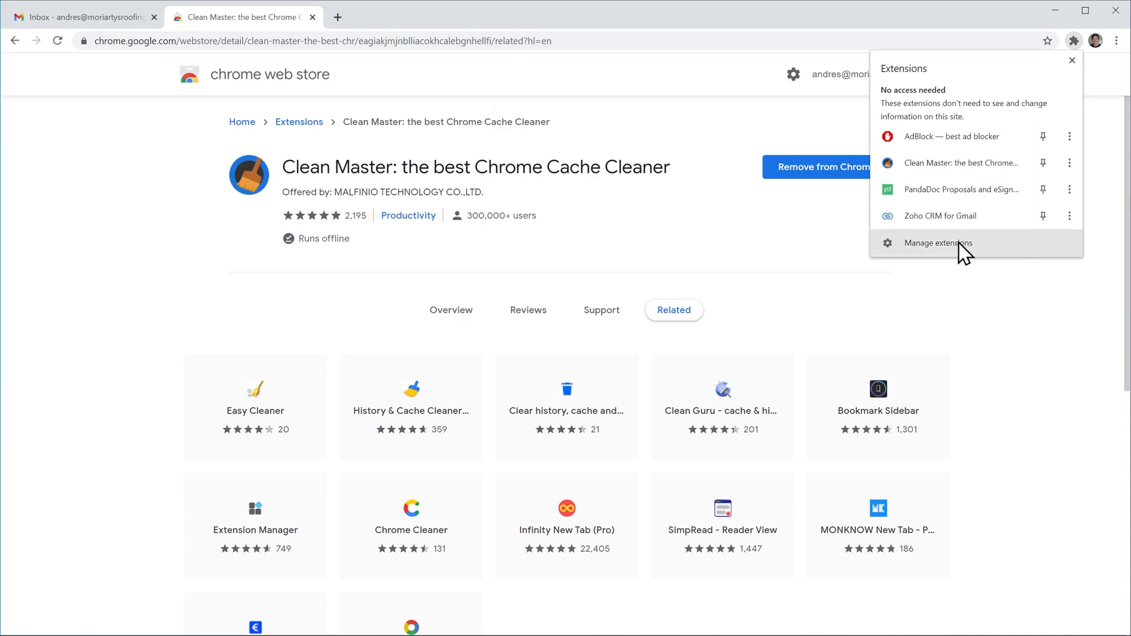
pyautogui.click(1118, 40)
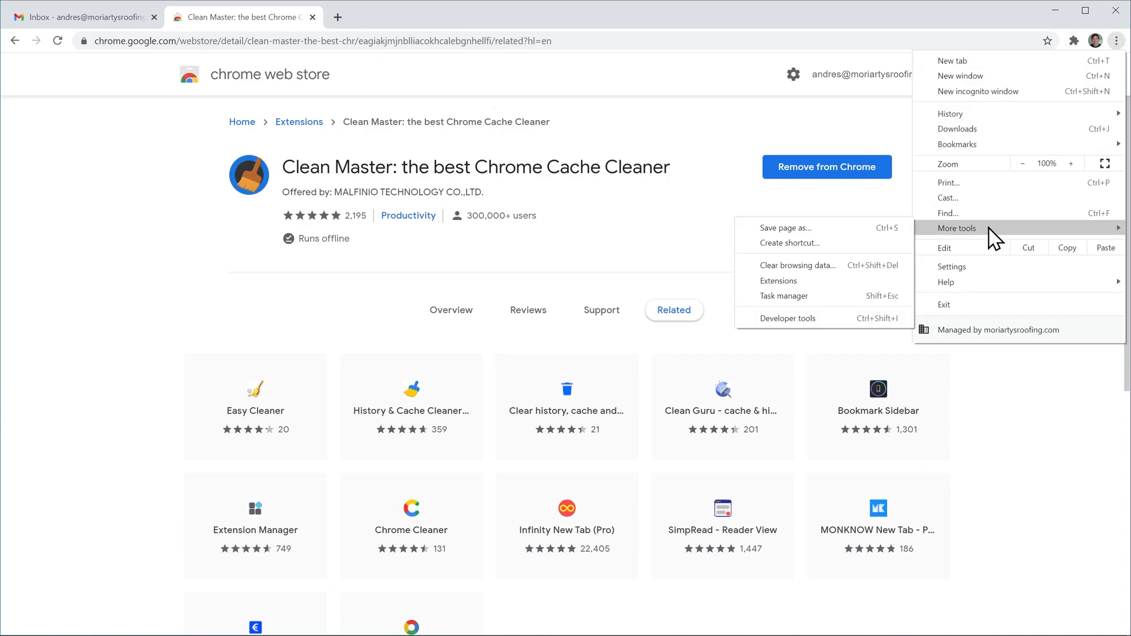
pyautogui.click(777, 280)
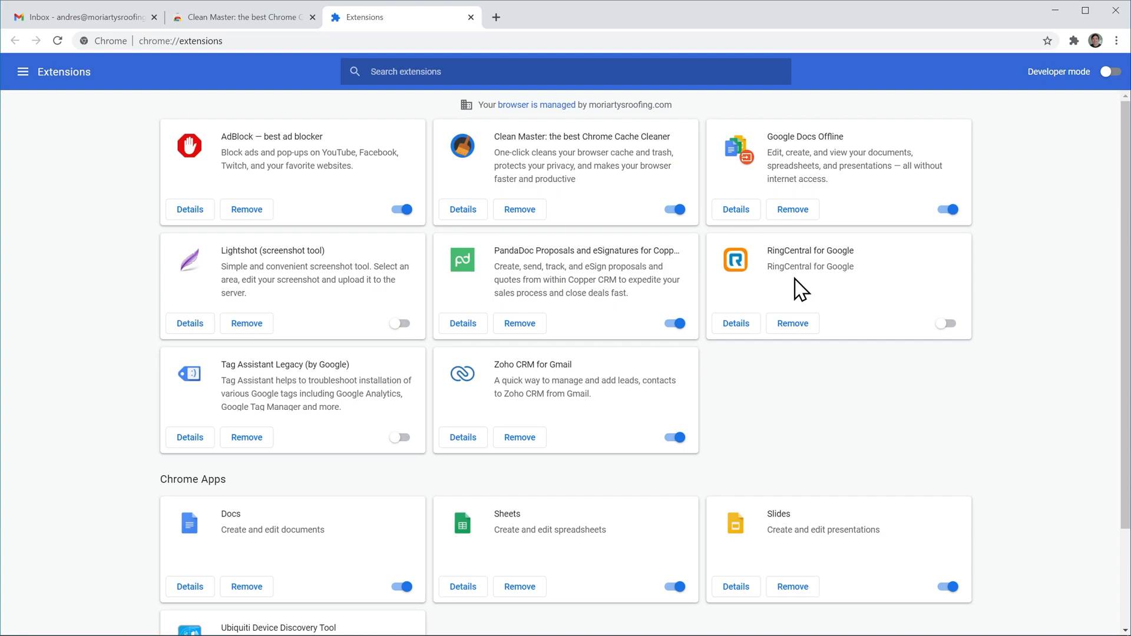
pyautogui.moveTo(600, 219)
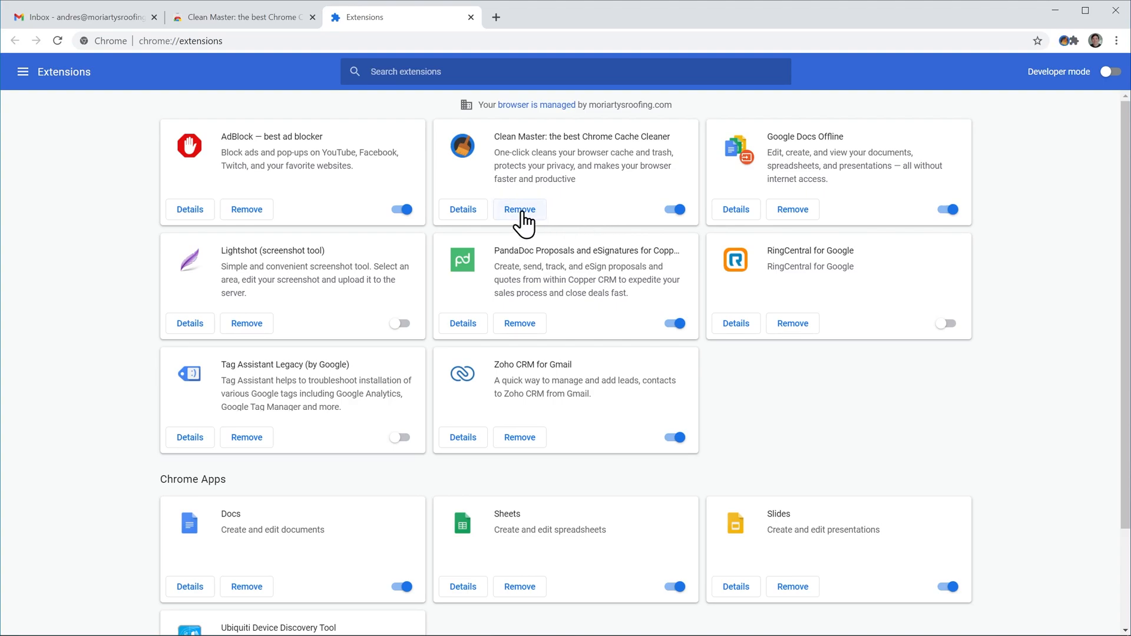
# Step: Remove Clean Master from the installed extensions and confirm the uninstall
pyautogui.click(520, 210)
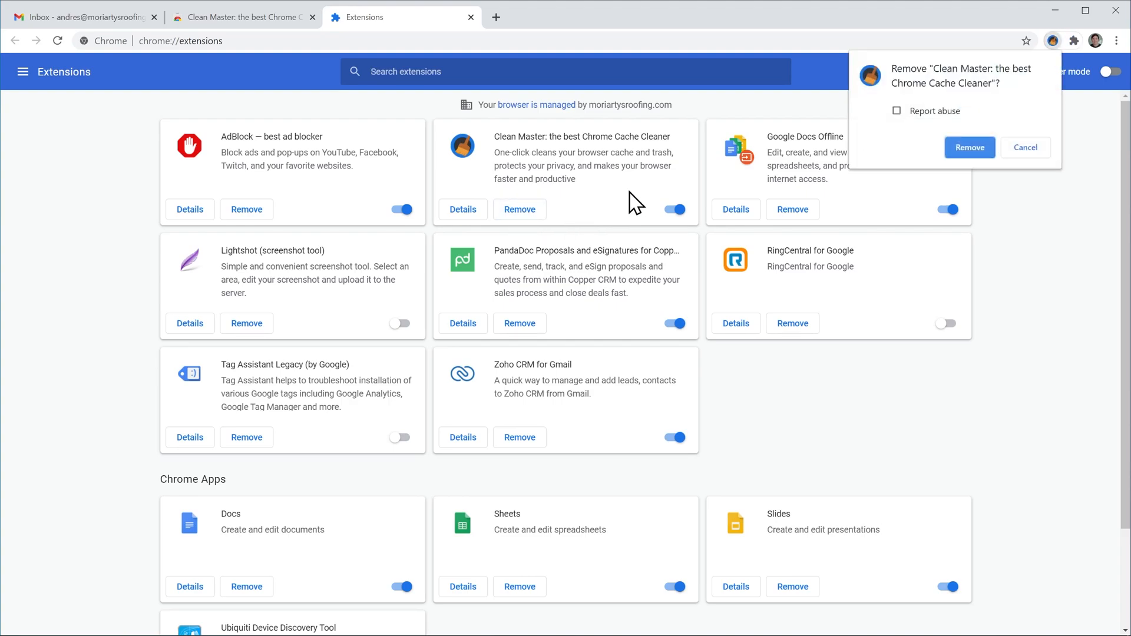
pyautogui.click(969, 147)
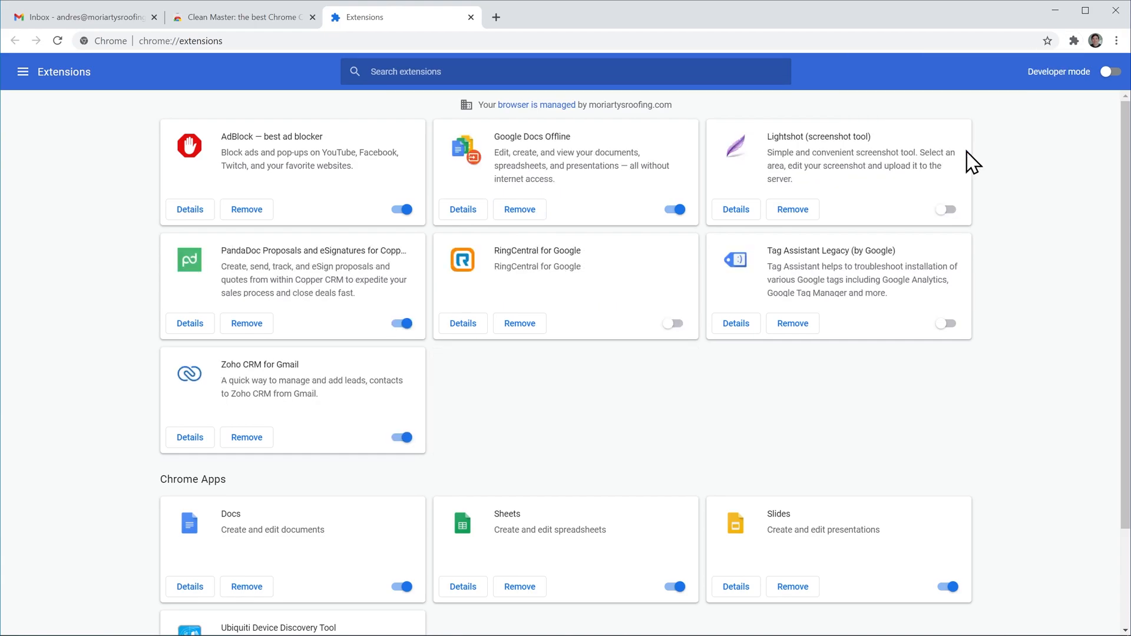